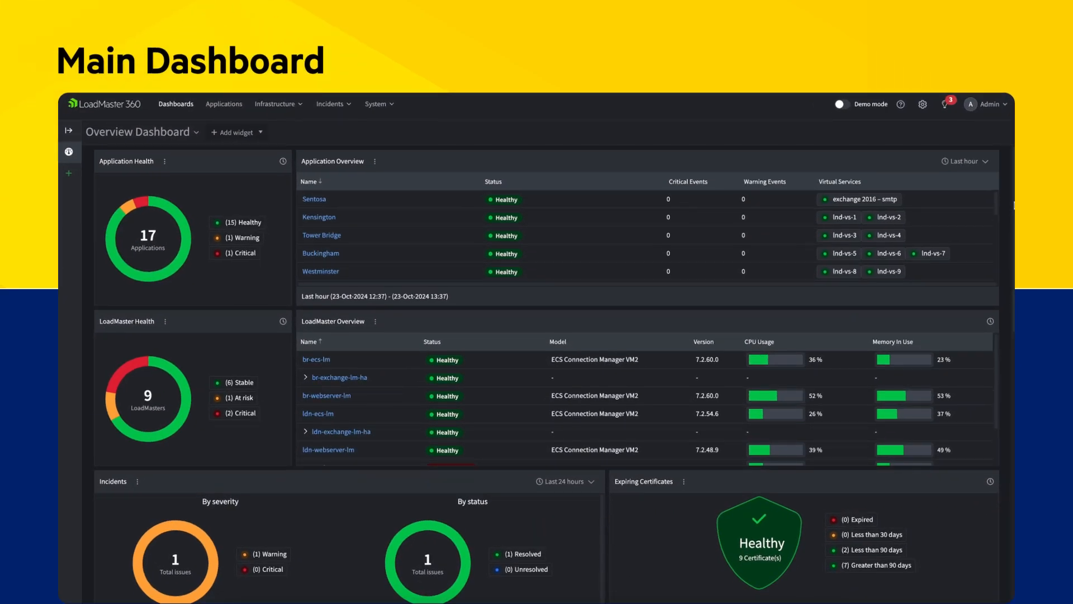
# Tour the Overview Dashboard, then view the DokuWiki Site Application Timings page
pyautogui.scroll(-3)
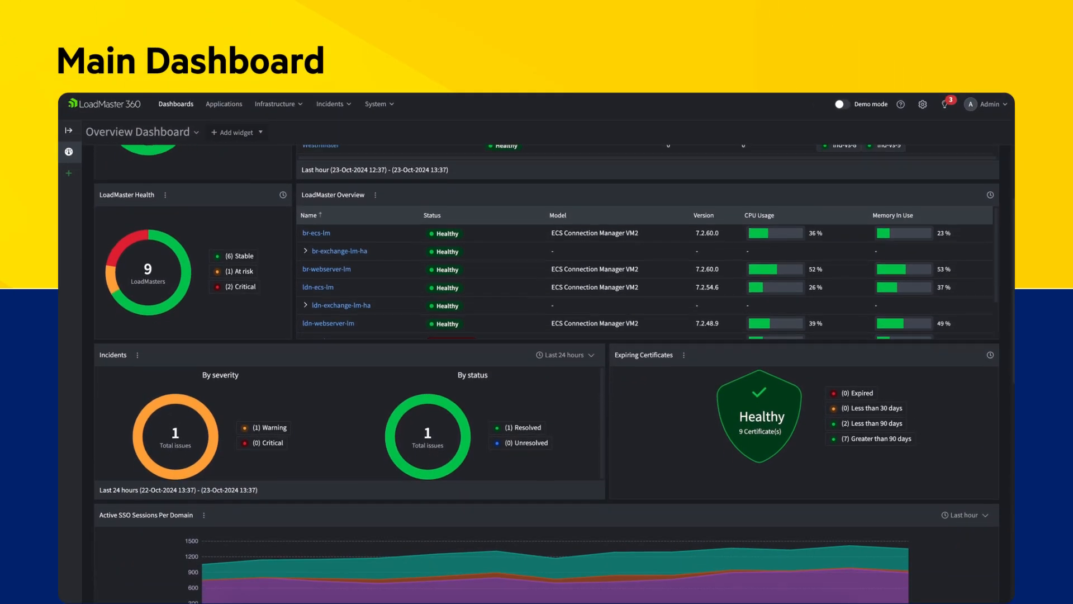
pyautogui.scroll(-3)
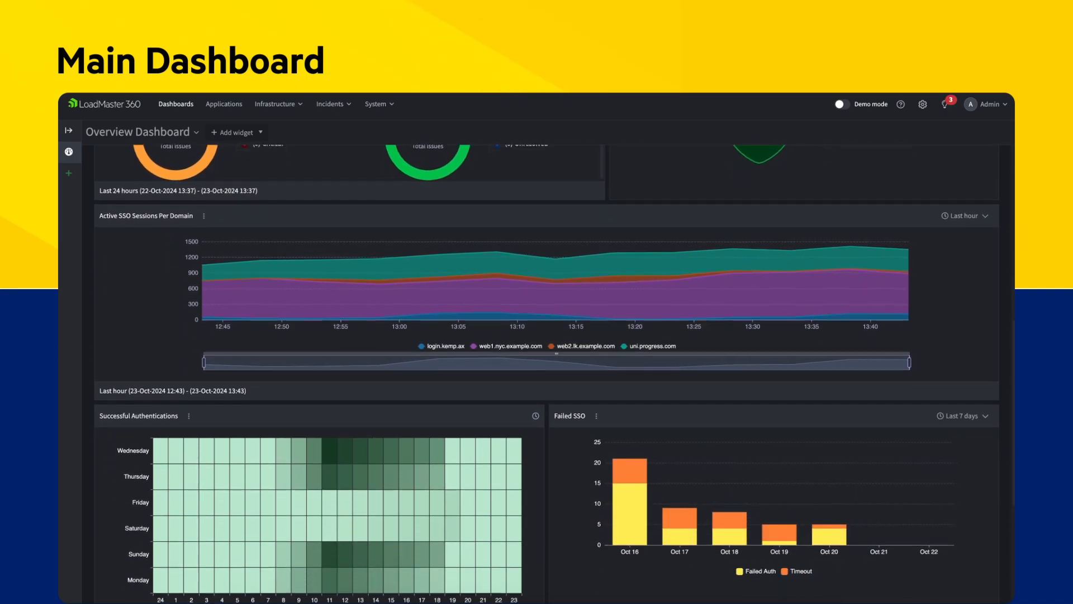
pyautogui.scroll(-3)
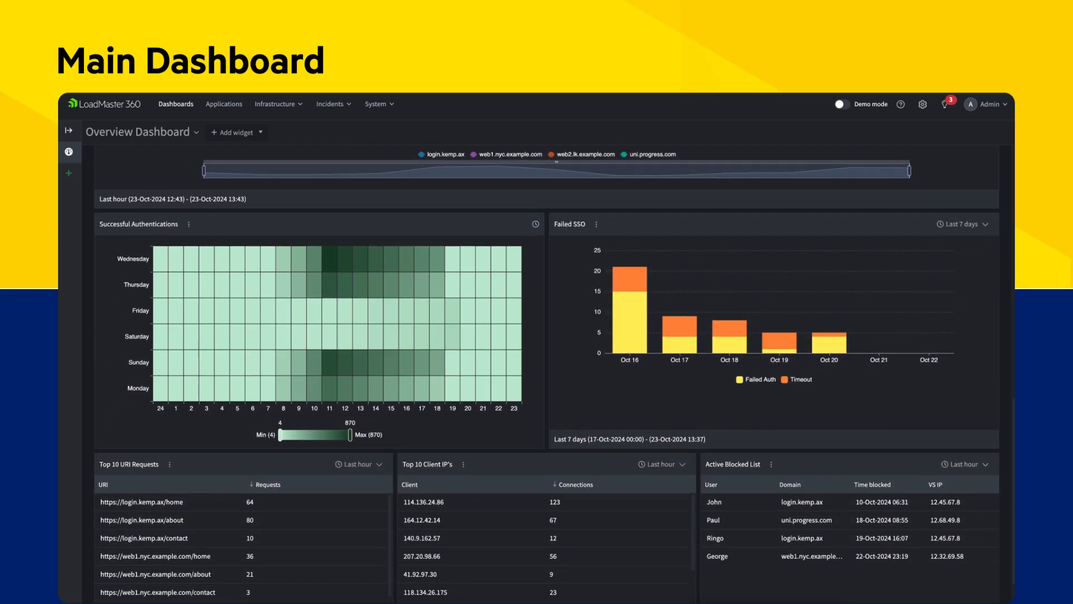
pyautogui.click(240, 106)
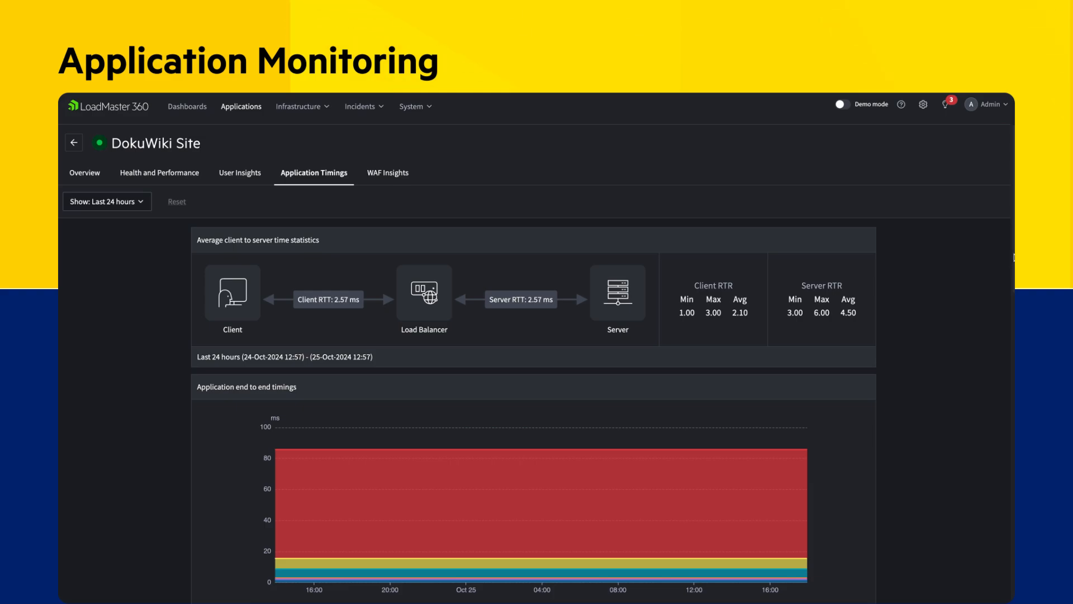
pyautogui.scroll(-3)
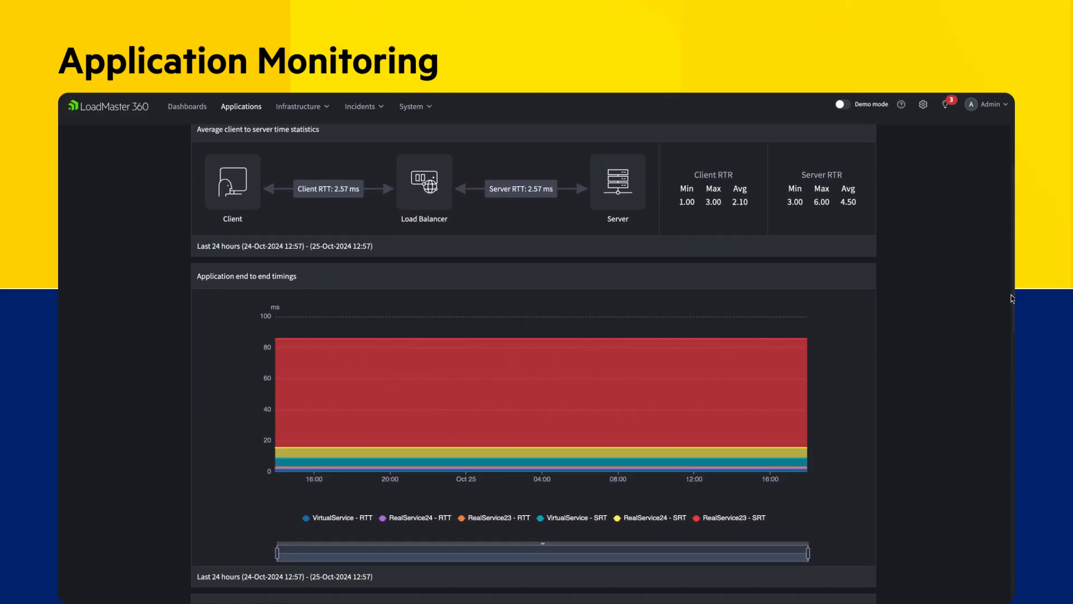
# View the Vote App Virtual Service Unavailable incident down to related issues and previous occurrences
pyautogui.click(360, 106)
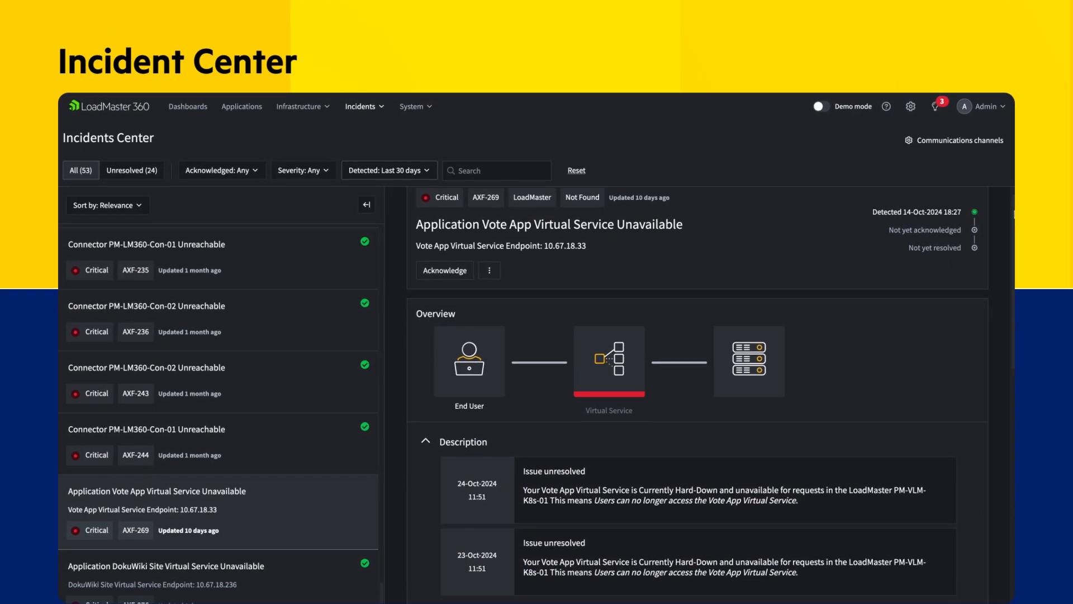
pyautogui.scroll(-3)
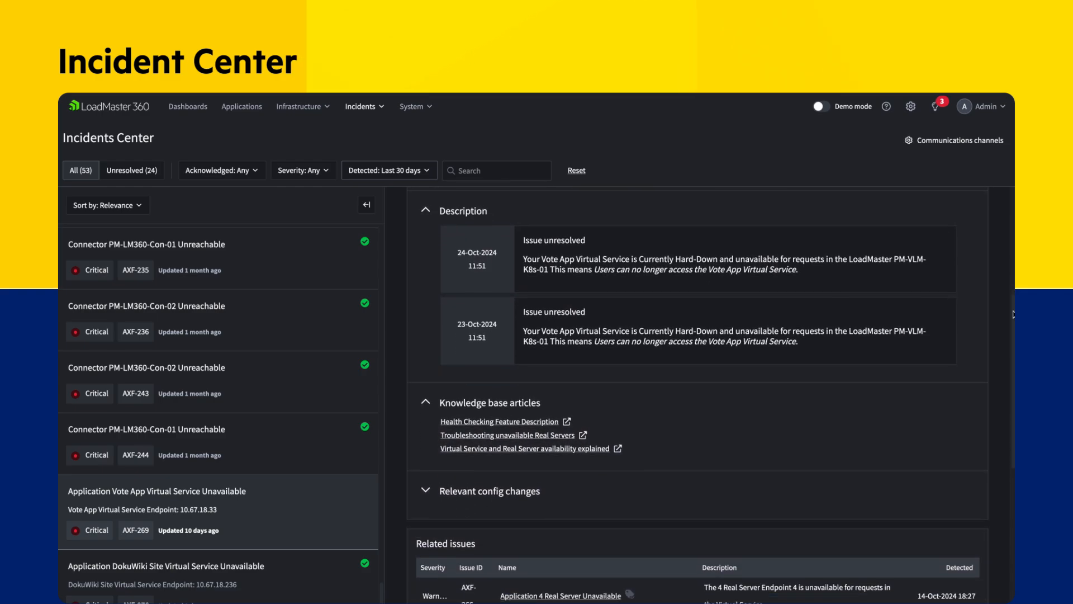
pyautogui.scroll(-3)
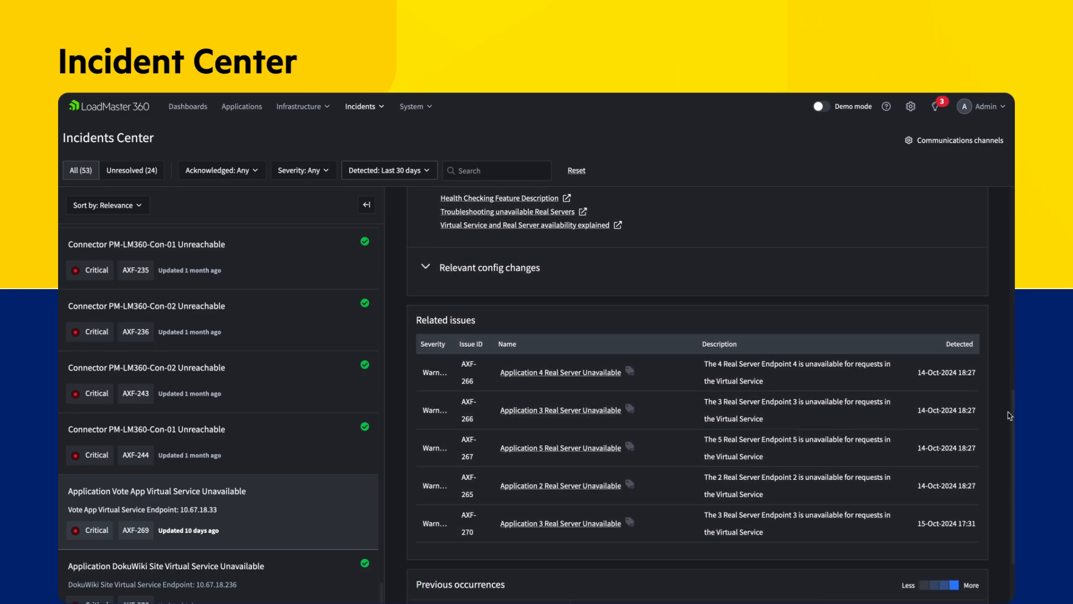
pyautogui.scroll(-3)
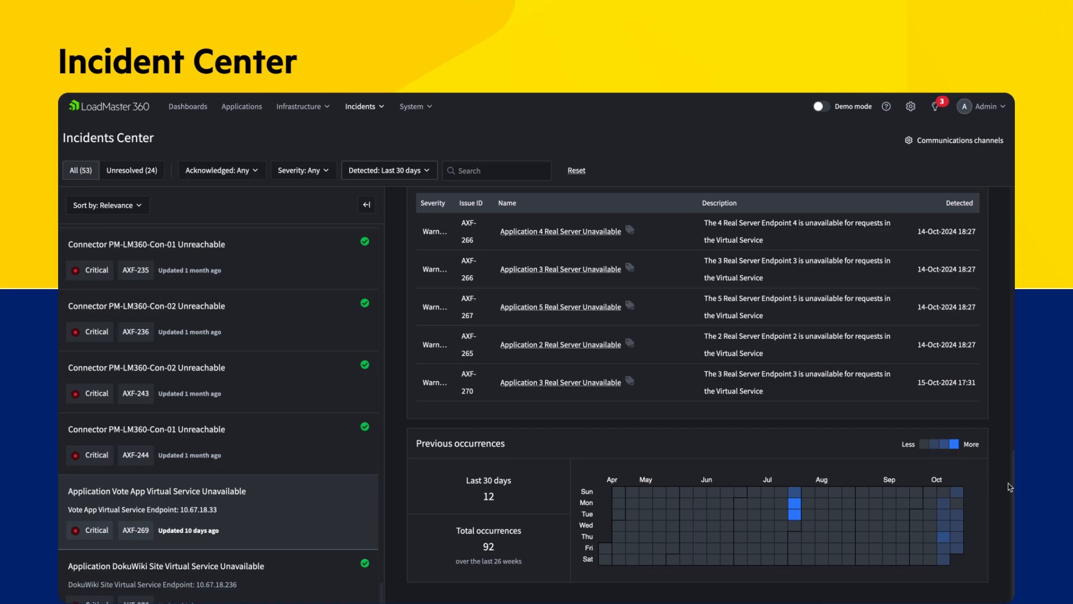